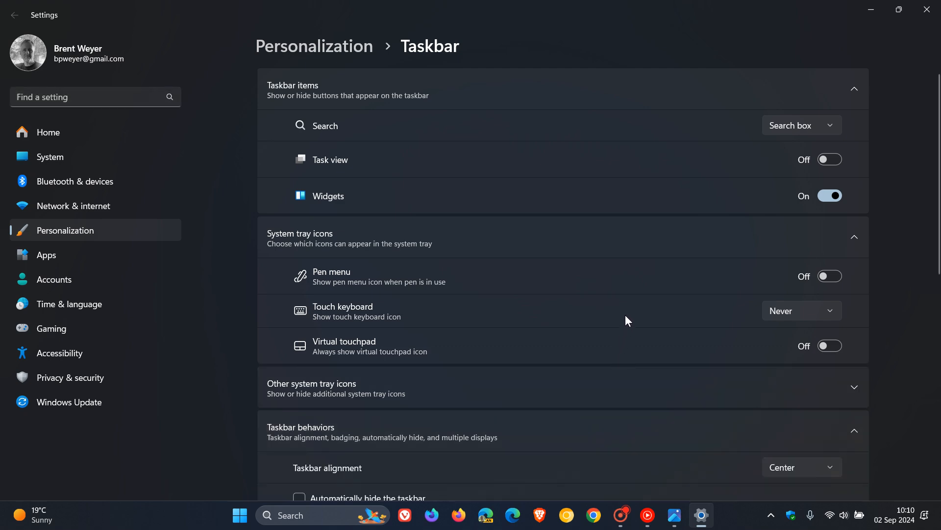
Step: Set Taskbar alignment to Left and minimize Settings to show the desktop
{"action": "scroll", "scroll_direction": "down", "scroll_amount": 3}
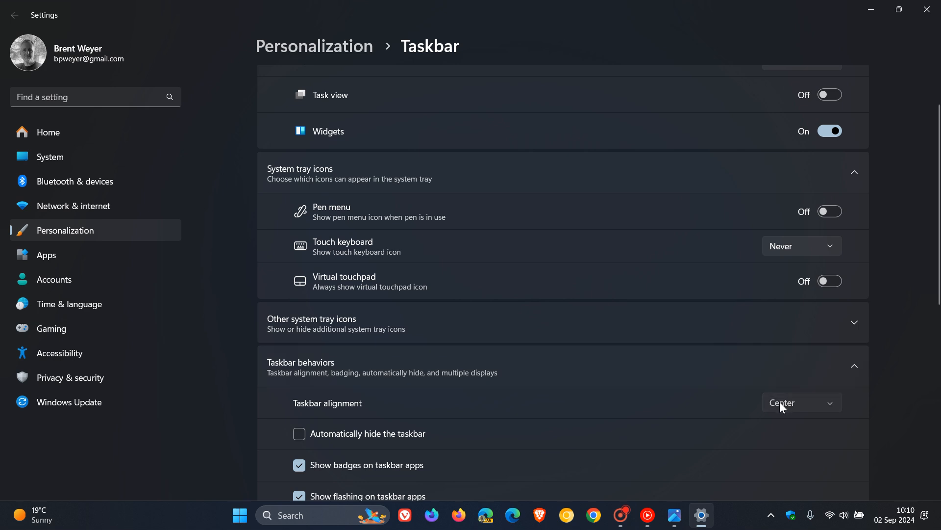
{"action": "left_click", "coordinate": [801, 402]}
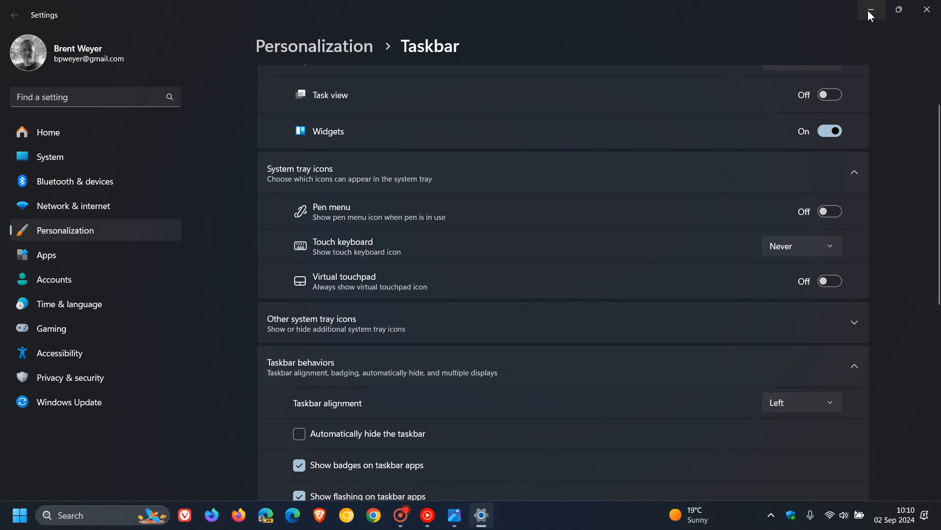
{"action": "left_click", "coordinate": [872, 11]}
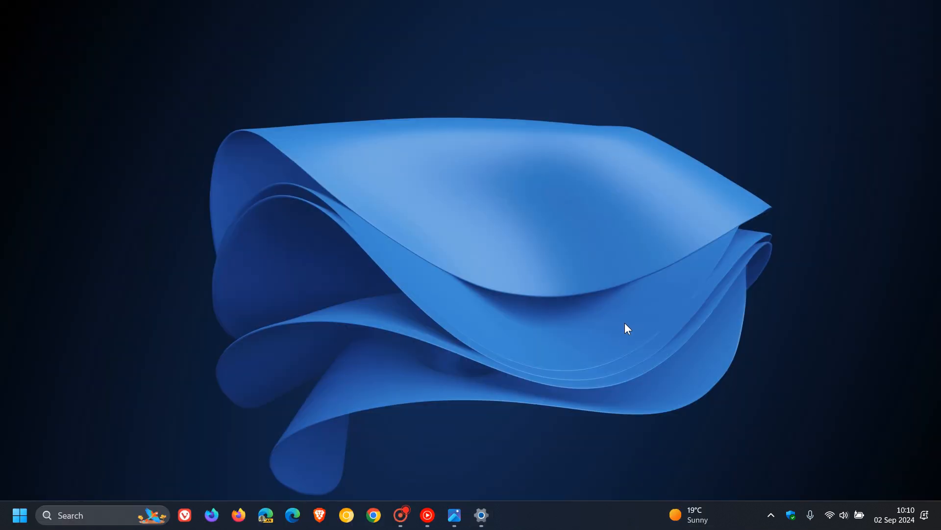
{"action": "mouse_move", "coordinate": [708, 515]}
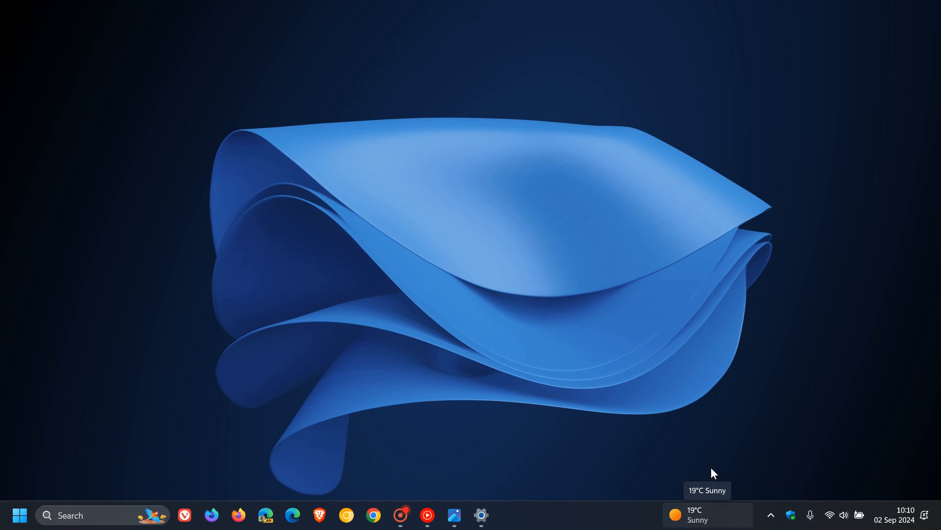
{"action": "mouse_move", "coordinate": [673, 488]}
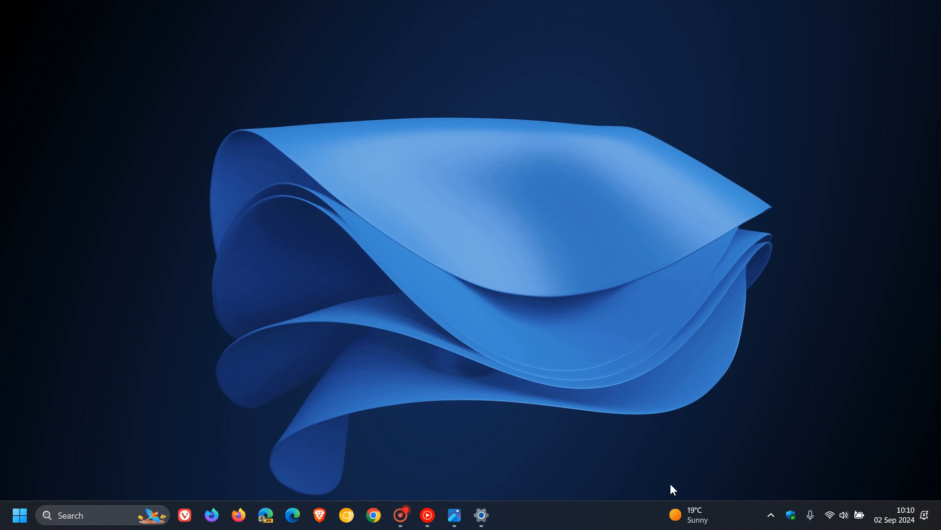
{"action": "mouse_move", "coordinate": [694, 516]}
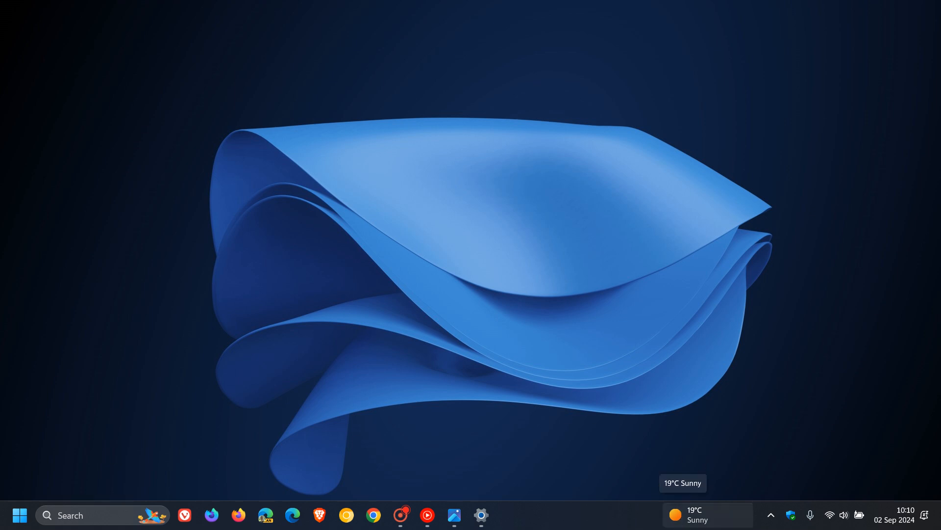
{"action": "mouse_move", "coordinate": [666, 371]}
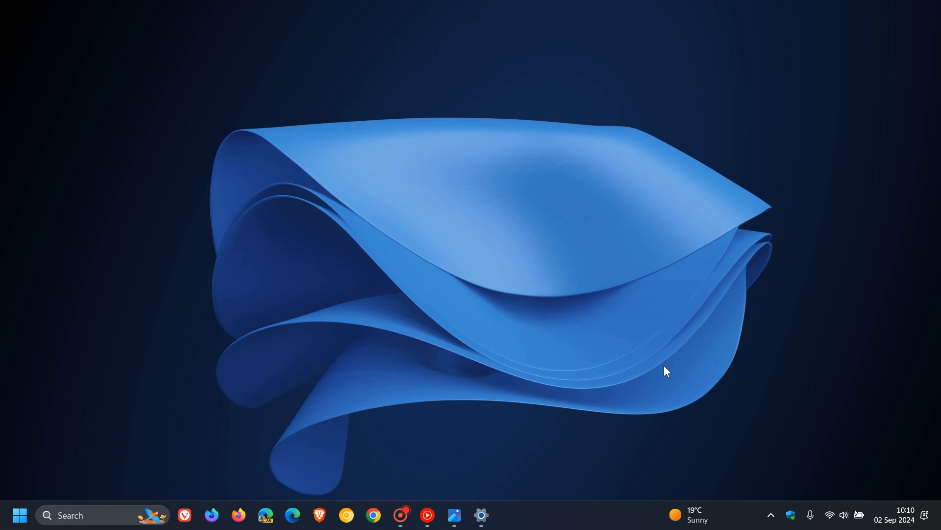
{"action": "mouse_move", "coordinate": [703, 499]}
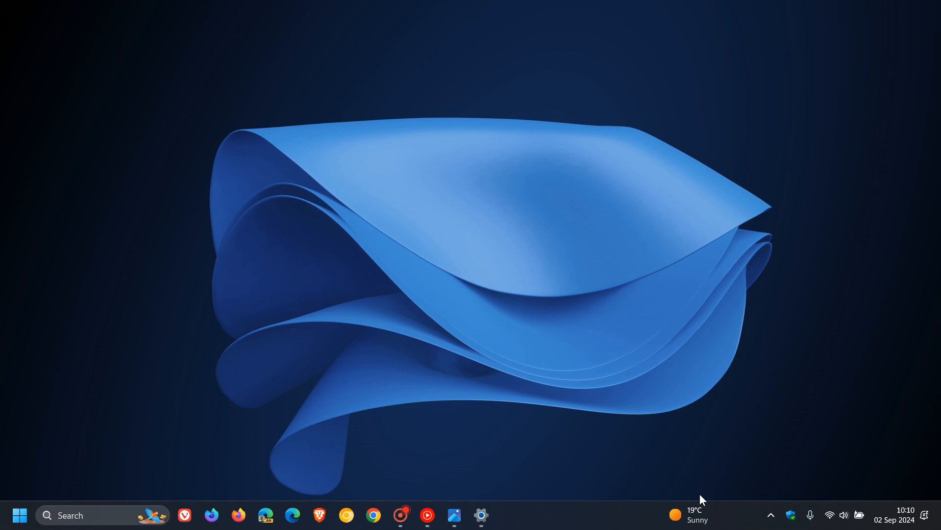
{"action": "left_click", "coordinate": [691, 514]}
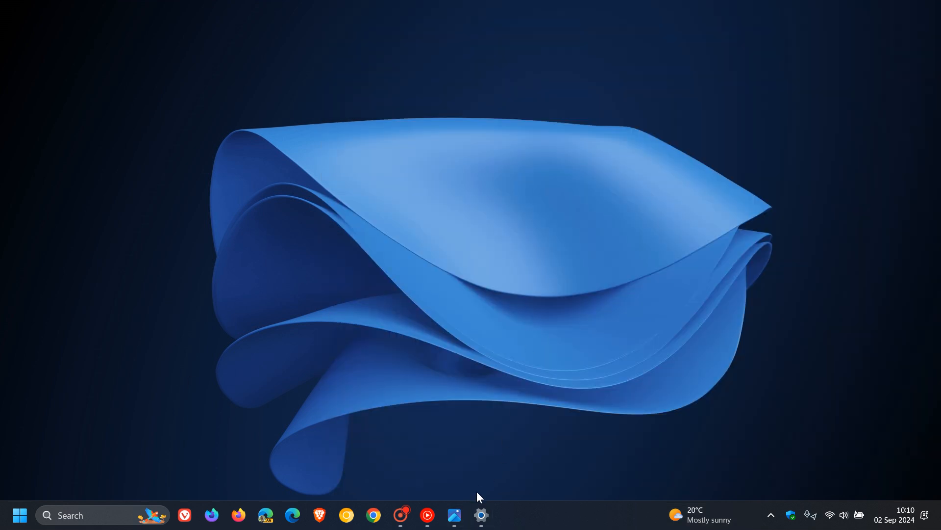
{"action": "mouse_move", "coordinate": [481, 516]}
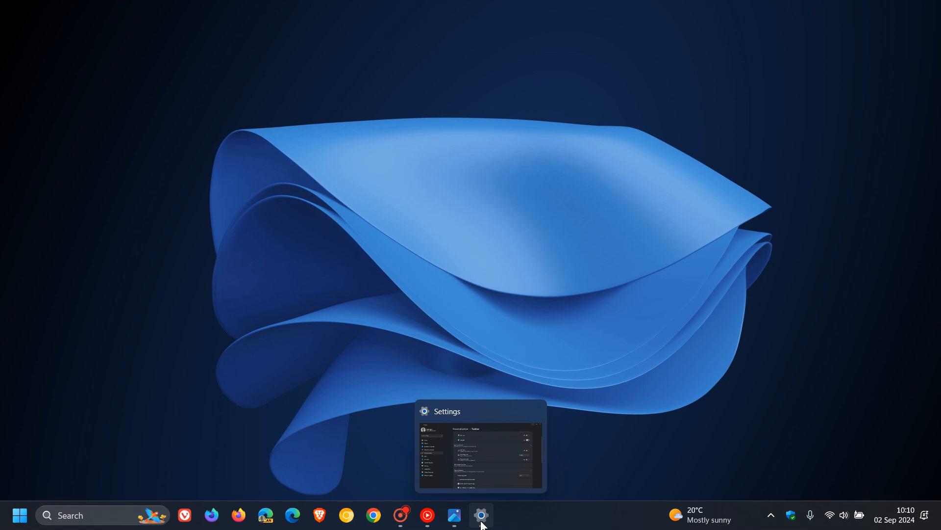
Step: Restore the Settings window from the taskbar and open the Taskbar alignment dropdown
{"action": "left_click", "coordinate": [481, 514]}
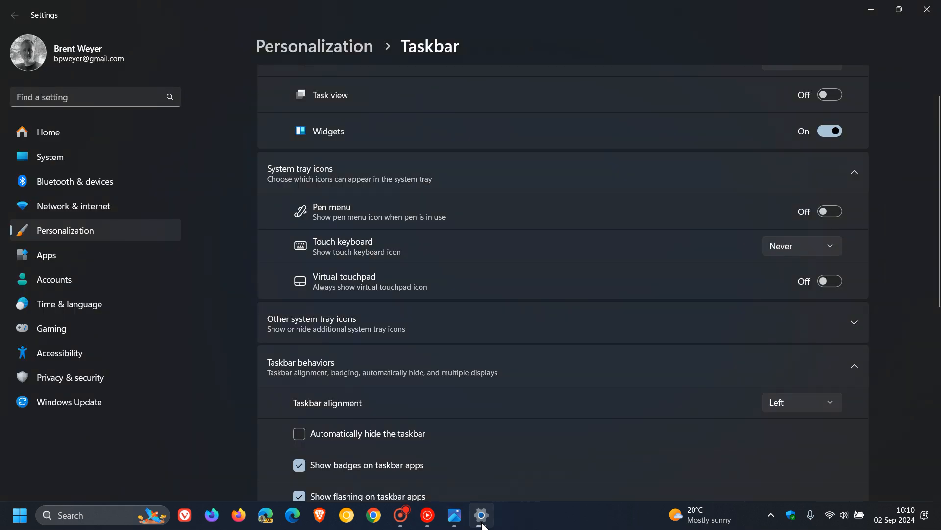
{"action": "left_click", "coordinate": [802, 401]}
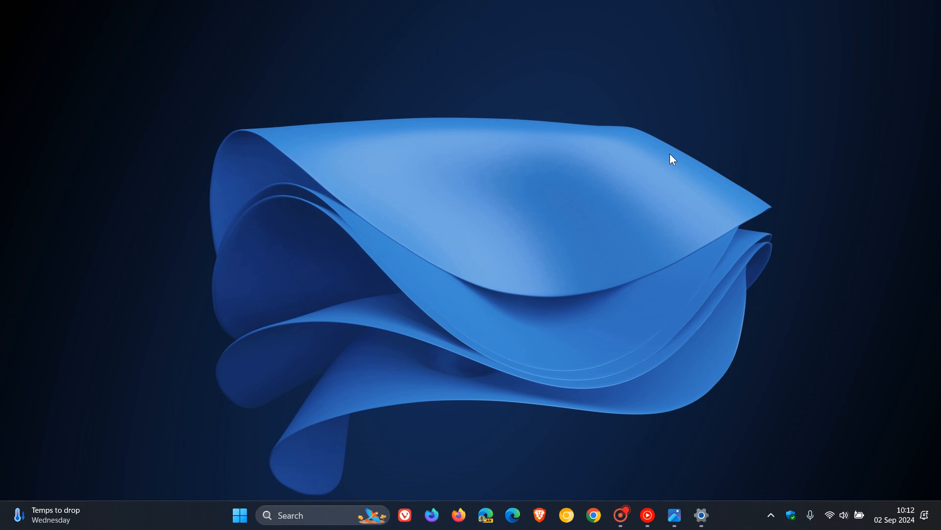
{"action": "mouse_move", "coordinate": [700, 398]}
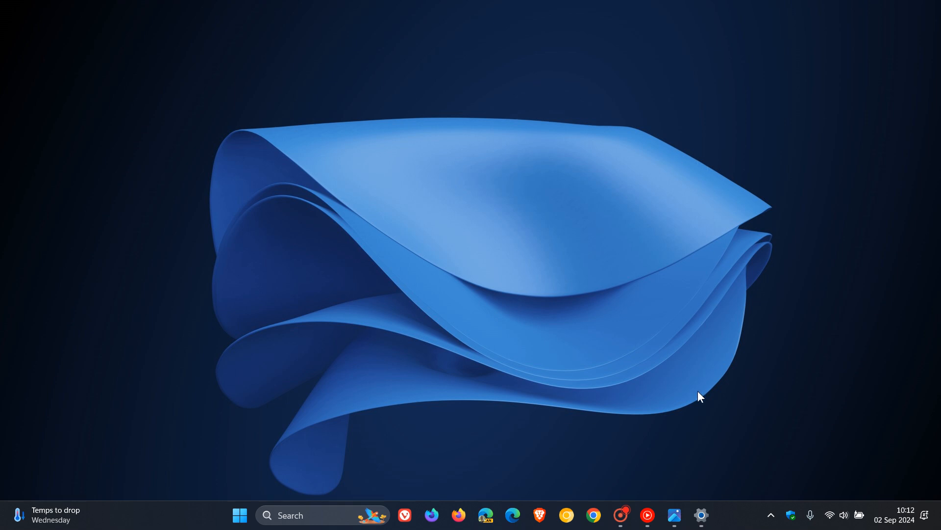
Step: Open the 'Restart required (estimate: 15 - 50 min)' update notice from the taskbar
{"action": "left_click", "coordinate": [674, 515]}
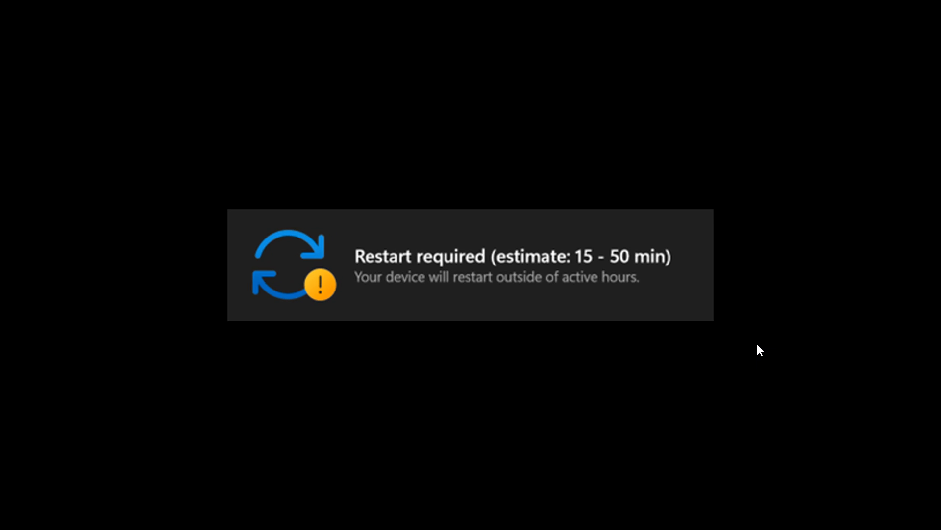
{"action": "mouse_move", "coordinate": [834, 299]}
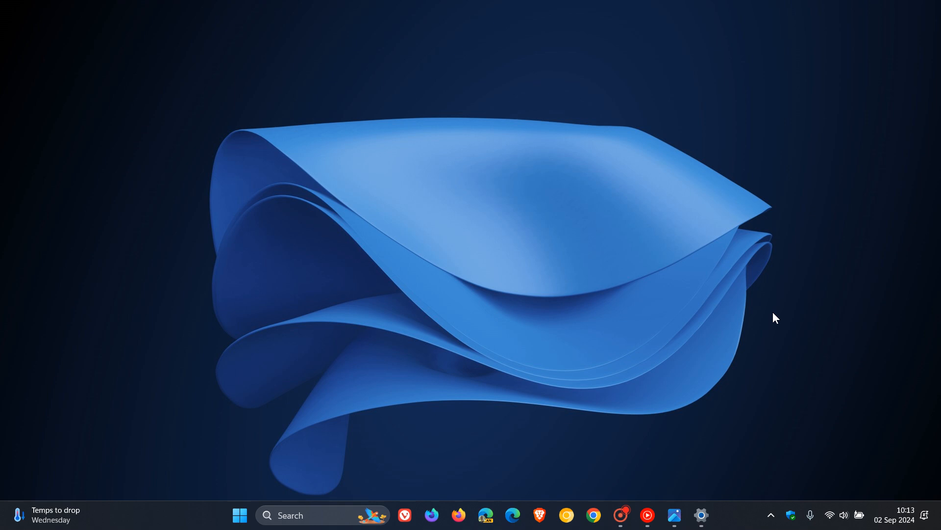
{"action": "mouse_move", "coordinate": [794, 420]}
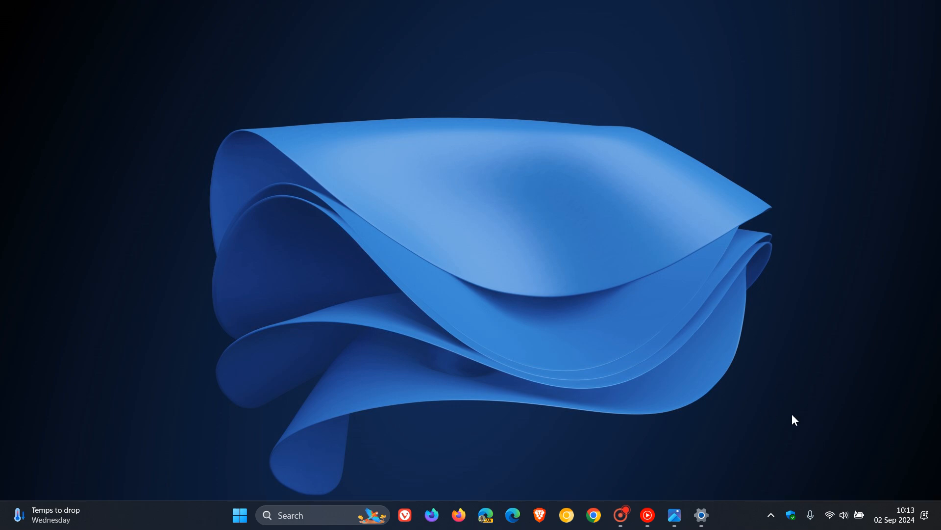
{"action": "mouse_move", "coordinate": [808, 489]}
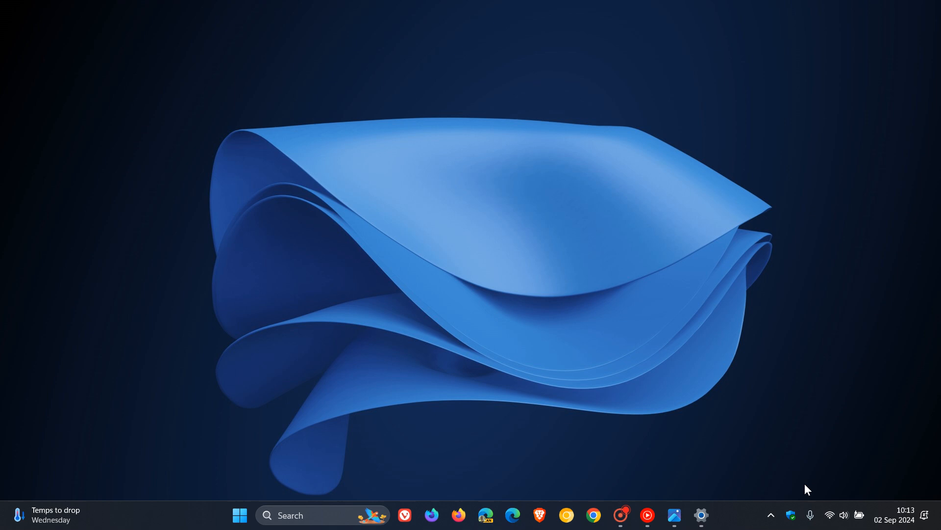
{"action": "mouse_move", "coordinate": [823, 438]}
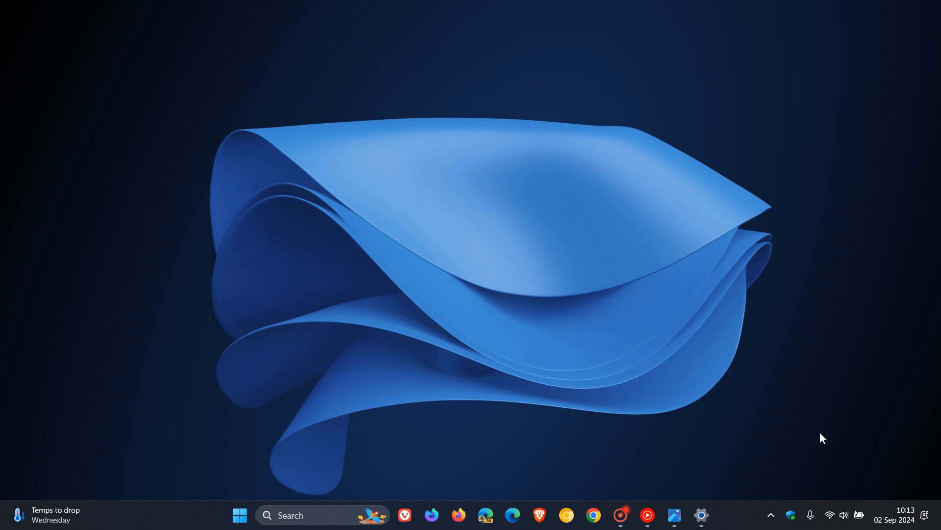
{"action": "mouse_move", "coordinate": [757, 506]}
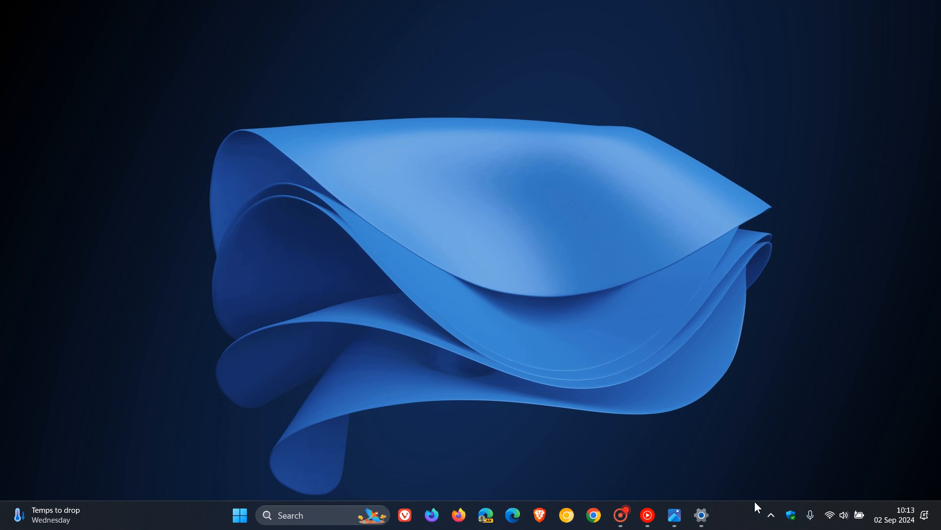
{"action": "mouse_move", "coordinate": [824, 403]}
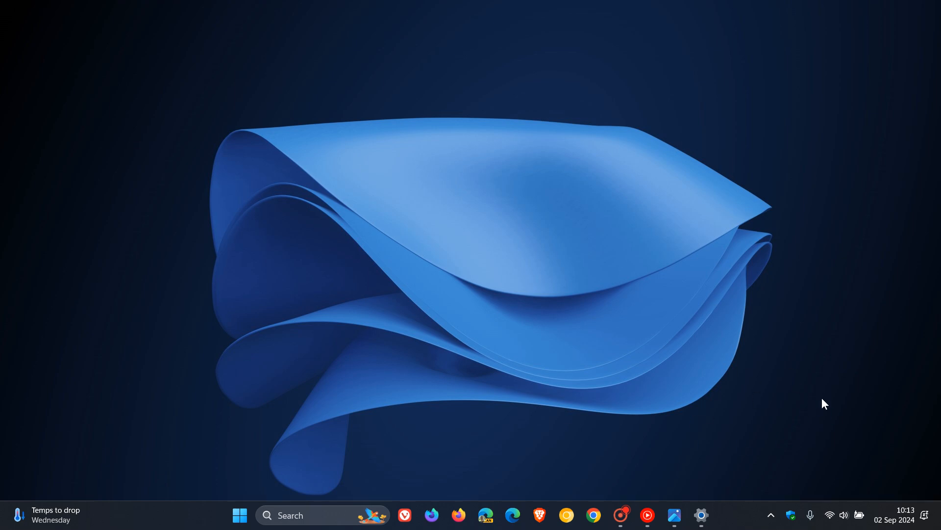
{"action": "mouse_move", "coordinate": [816, 395]}
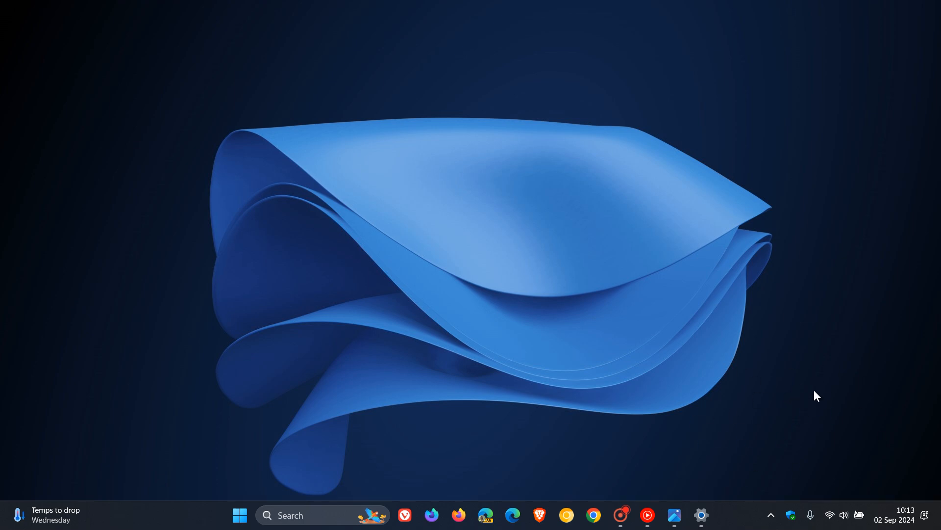
{"action": "mouse_move", "coordinate": [825, 428]}
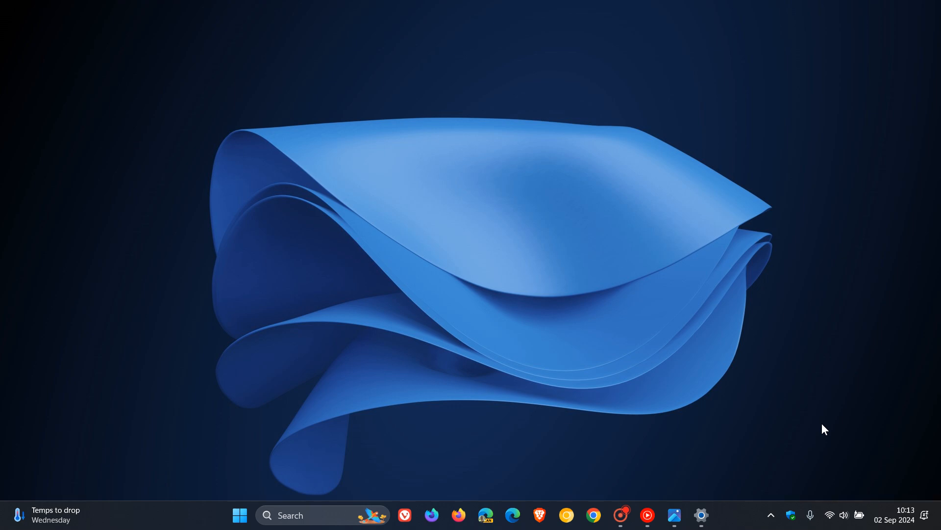
{"action": "left_click", "coordinate": [674, 515]}
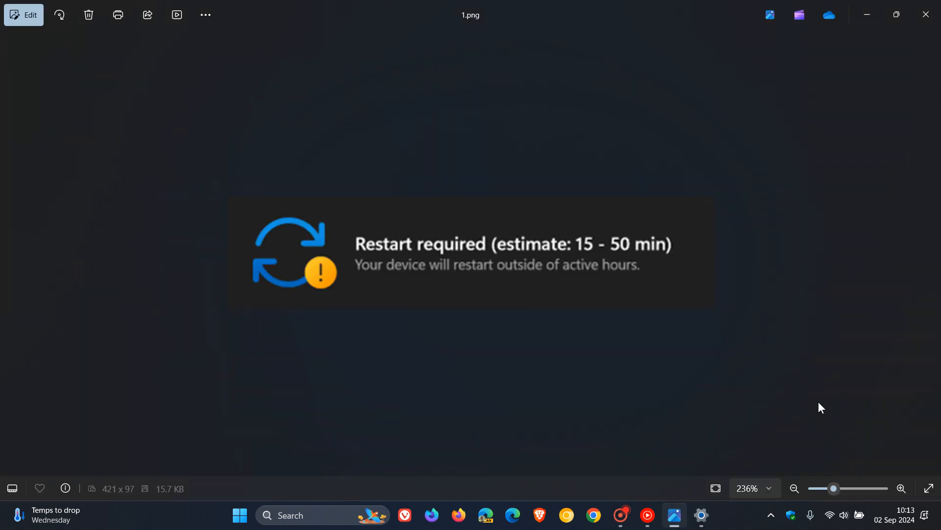
{"action": "mouse_move", "coordinate": [873, 470]}
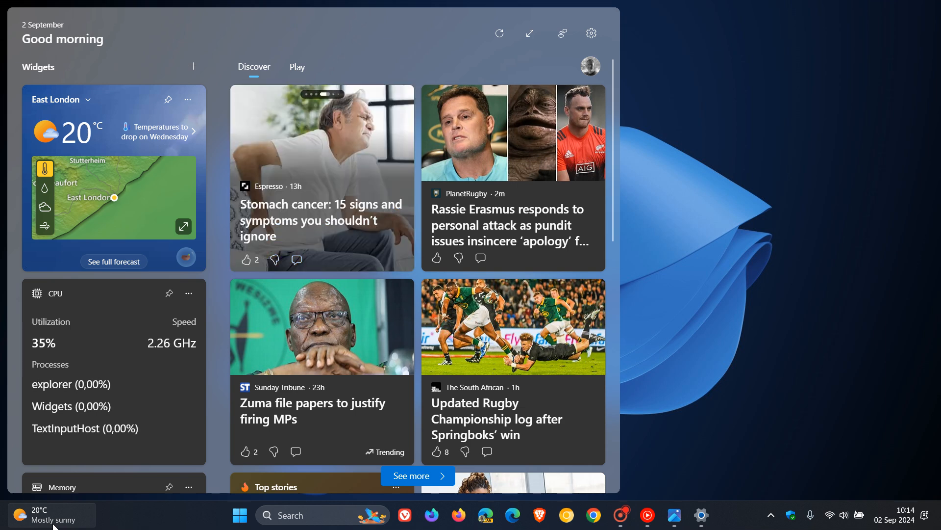
Step: Dismiss the Widgets board, leaving the desktop with the 20°C mostly sunny weather entry
{"action": "left_click", "coordinate": [51, 514]}
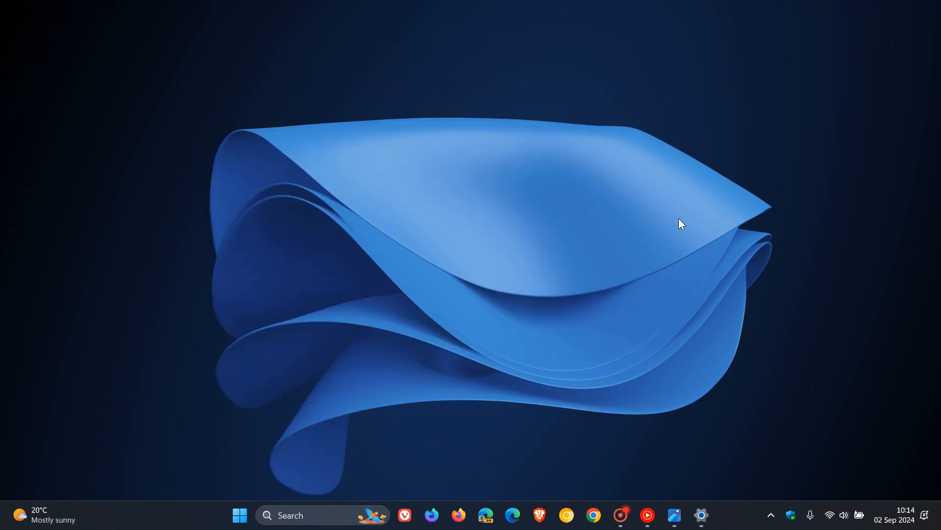